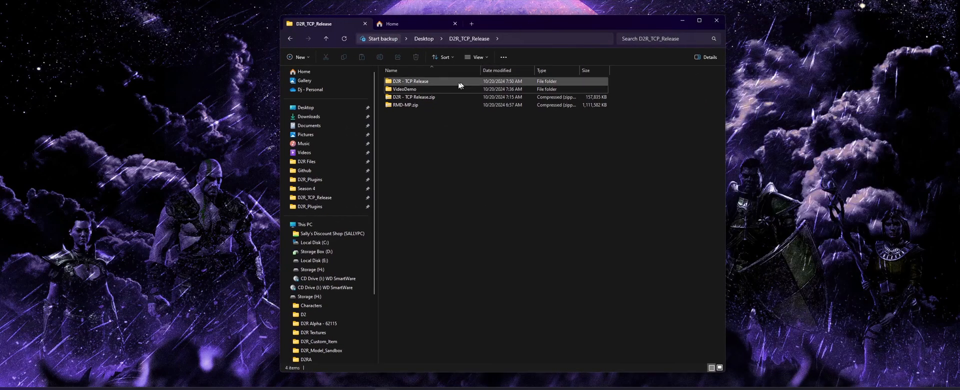
- Create a shortcut to D2R.exe inside the VideoDemo folder, next to the executable
{"action": "double_click", "coordinate": [404, 89]}
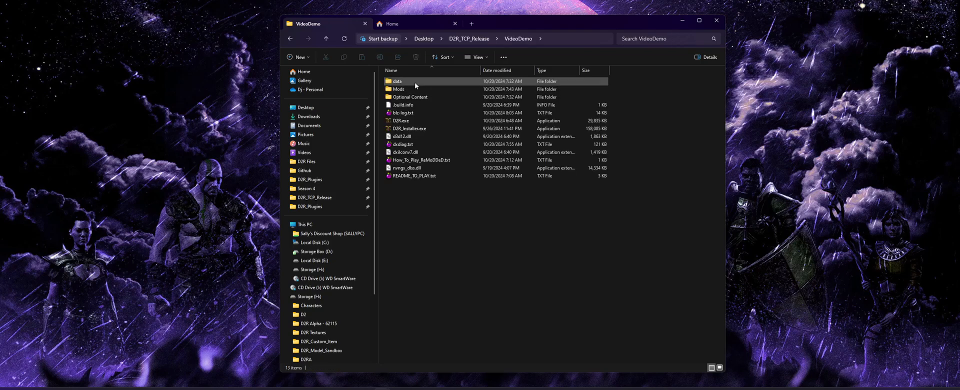
{"action": "double_click", "coordinate": [411, 97]}
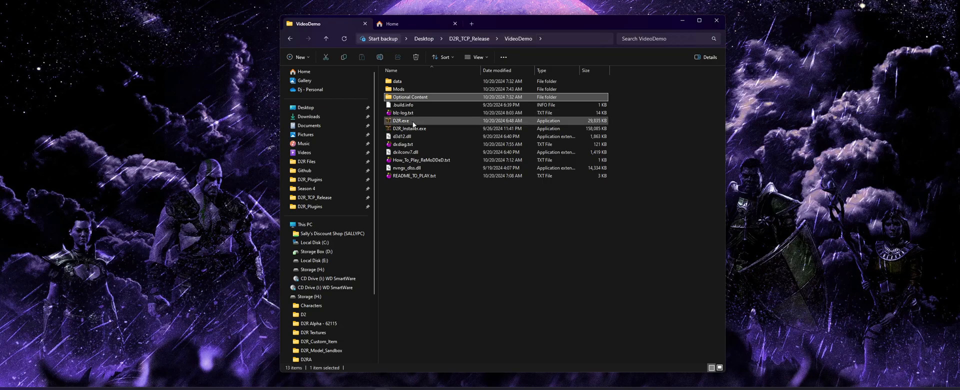
{"action": "right_click", "coordinate": [401, 121]}
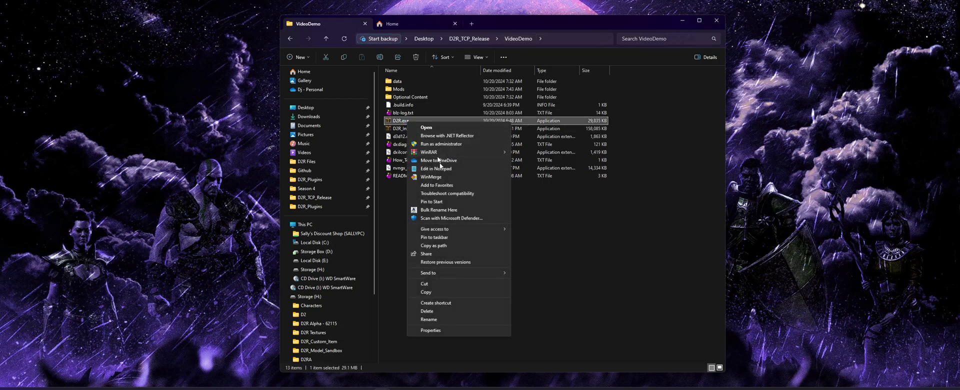
{"action": "left_click", "coordinate": [436, 303]}
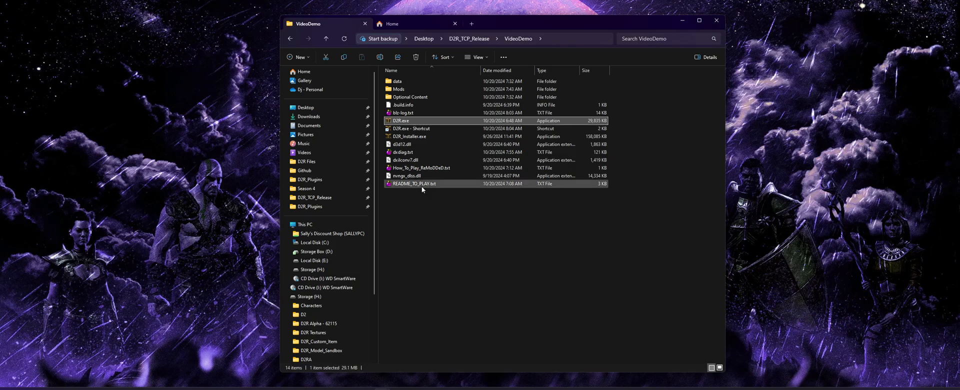
{"action": "right_click", "coordinate": [411, 128]}
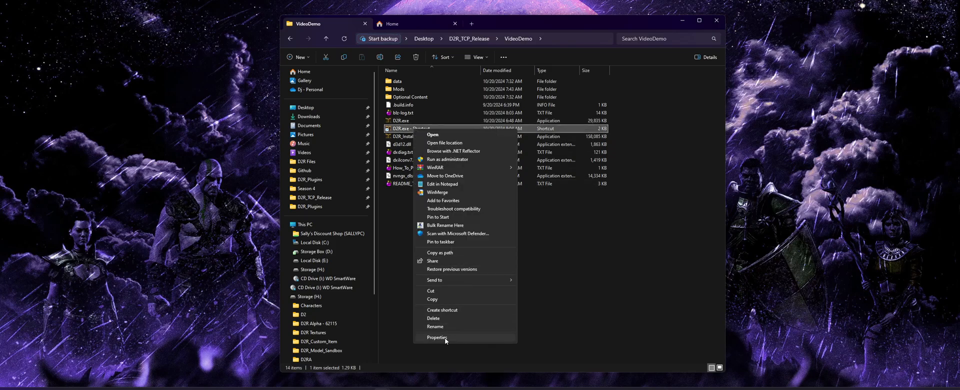
{"action": "left_click", "coordinate": [437, 337]}
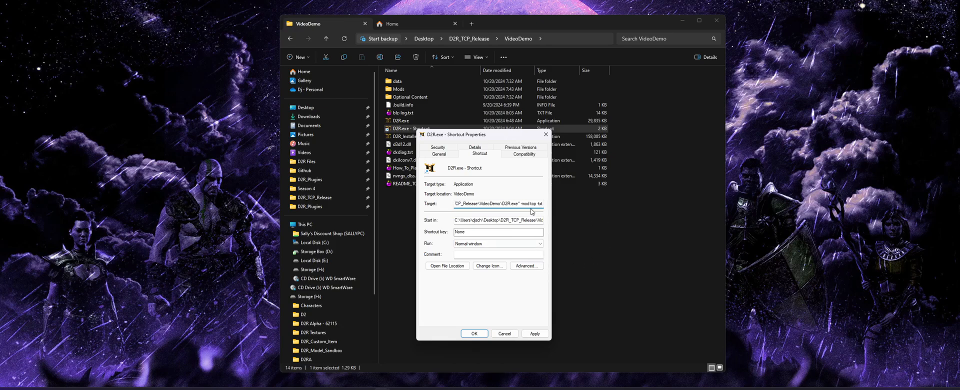
{"action": "double_click", "coordinate": [530, 204]}
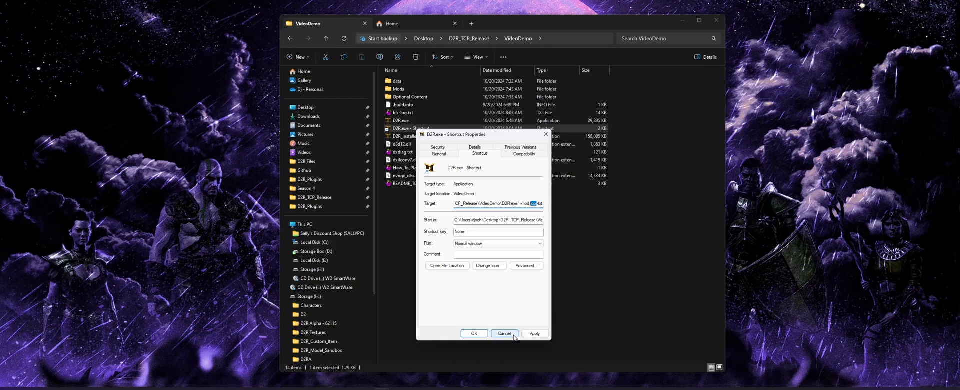
{"action": "left_click", "coordinate": [505, 334]}
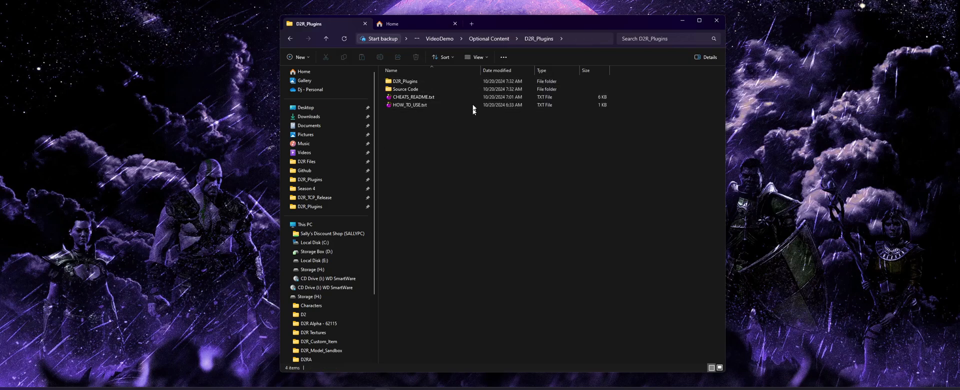
- Open config.json from the inner D2R_Plugins folder, then return to the Desktop folder
{"action": "double_click", "coordinate": [404, 81]}
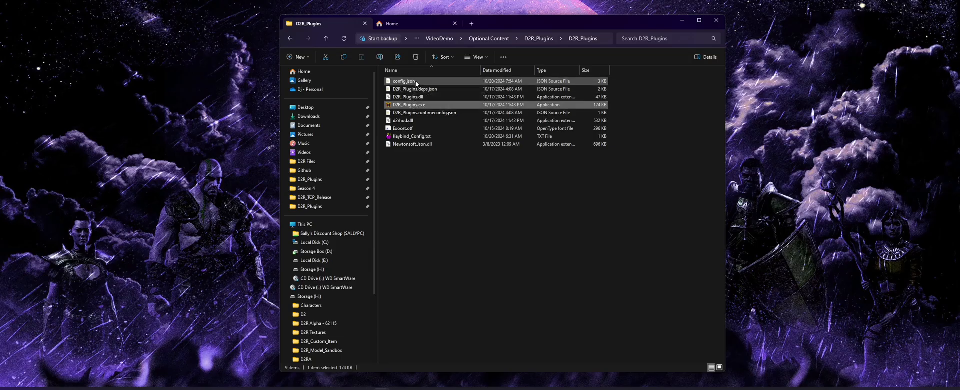
{"action": "double_click", "coordinate": [403, 81]}
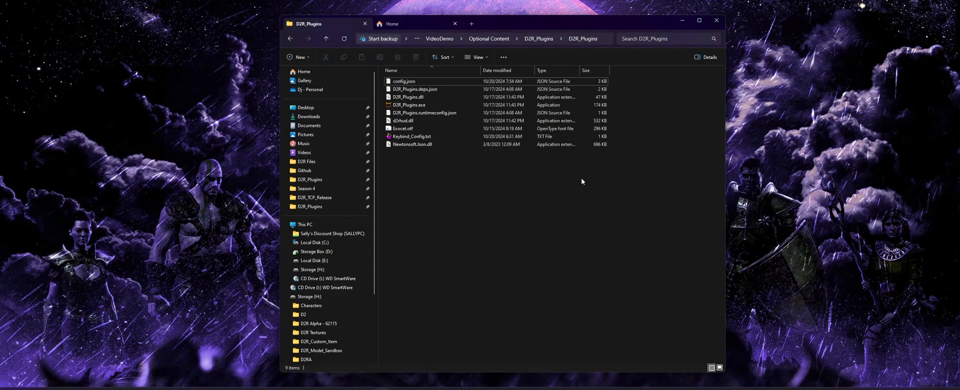
{"action": "mouse_move", "coordinate": [568, 192]}
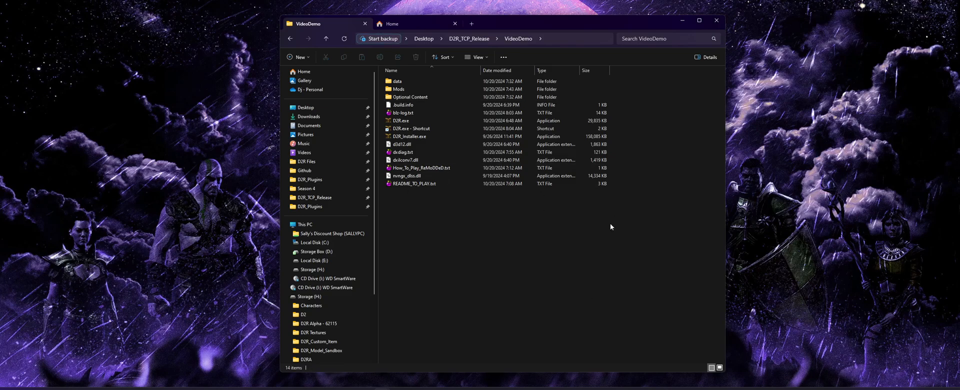
{"action": "mouse_move", "coordinate": [603, 222]}
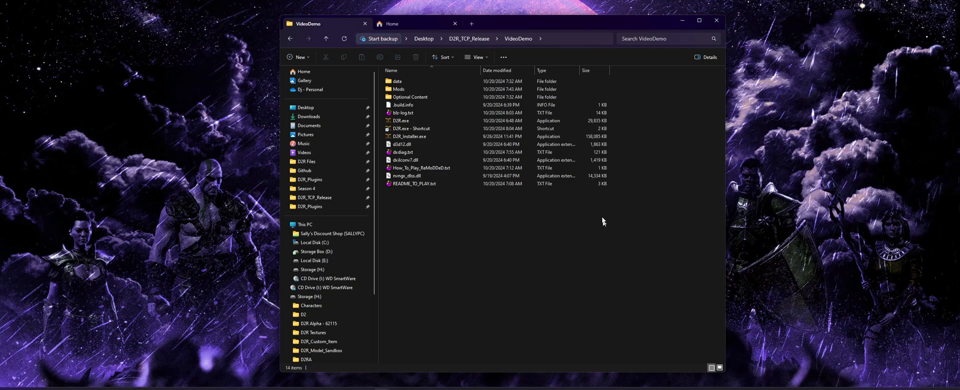
{"action": "left_click", "coordinate": [423, 38]}
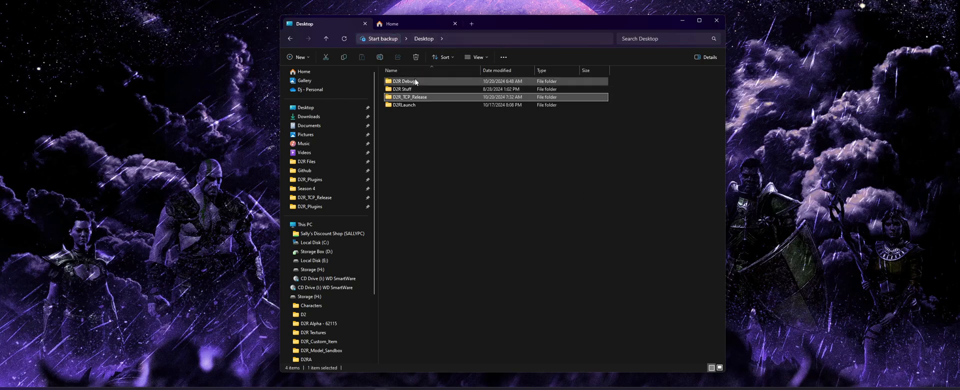
- Open D2R_TCP_Release and preview RMD-MP.zip, confirming it contains an RMD-MP folder
{"action": "double_click", "coordinate": [412, 96]}
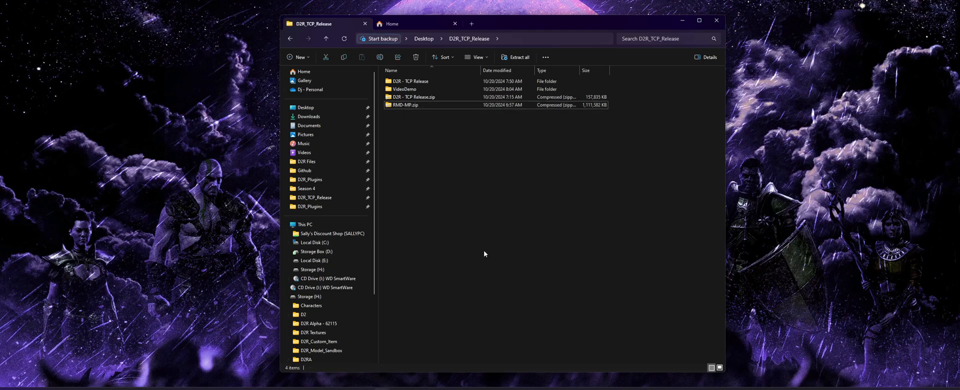
{"action": "left_click", "coordinate": [404, 105]}
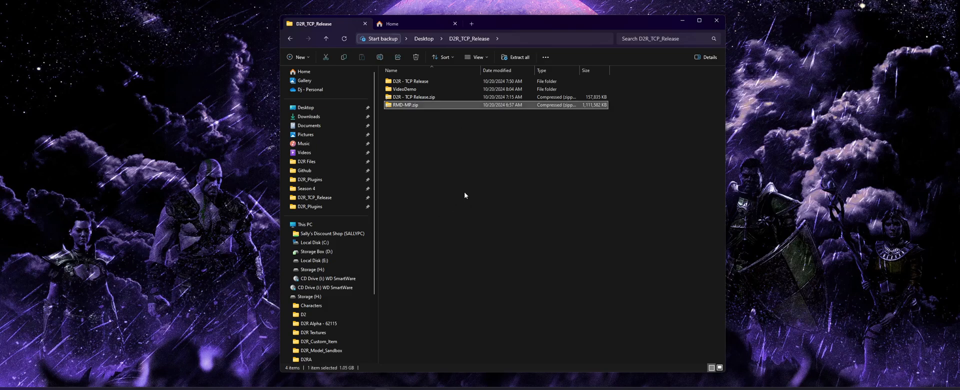
{"action": "mouse_move", "coordinate": [442, 136]}
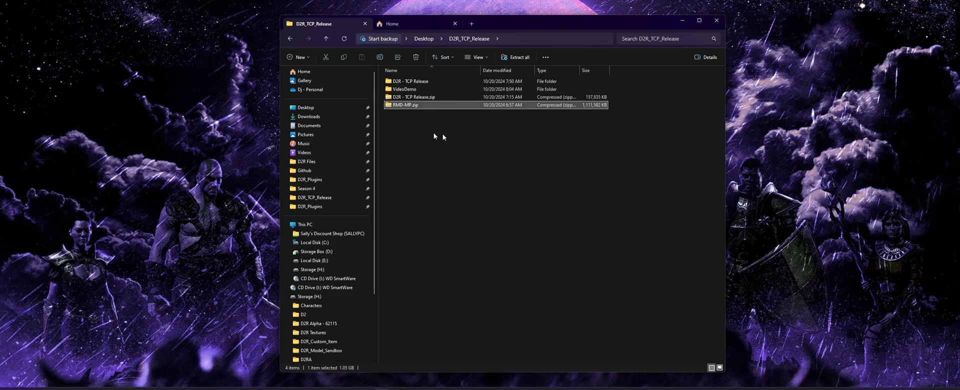
{"action": "mouse_move", "coordinate": [432, 106]}
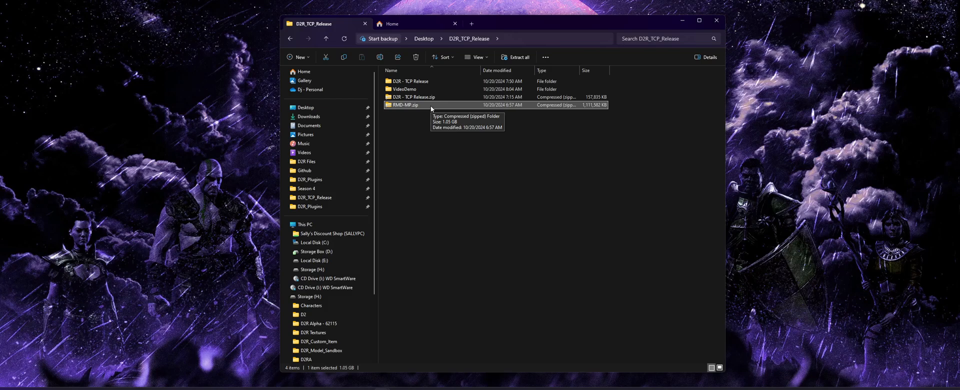
{"action": "double_click", "coordinate": [405, 105]}
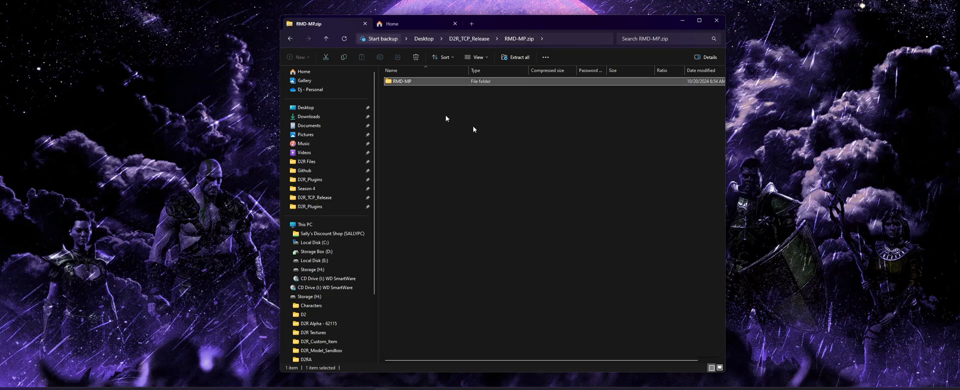
{"action": "mouse_move", "coordinate": [478, 128]}
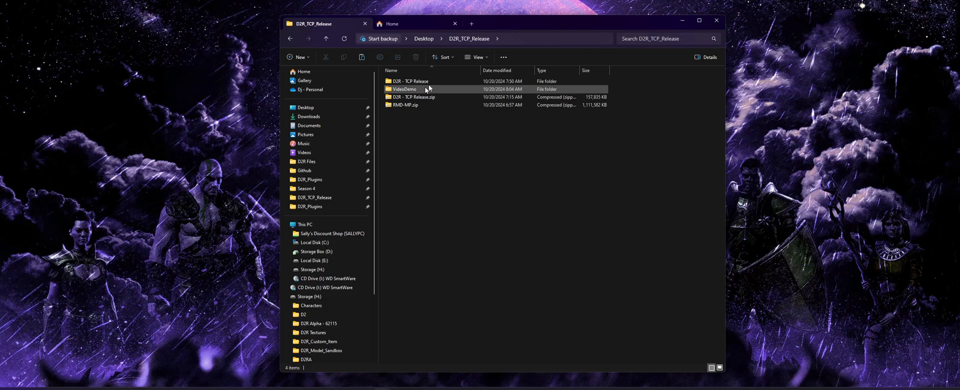
{"action": "double_click", "coordinate": [404, 89]}
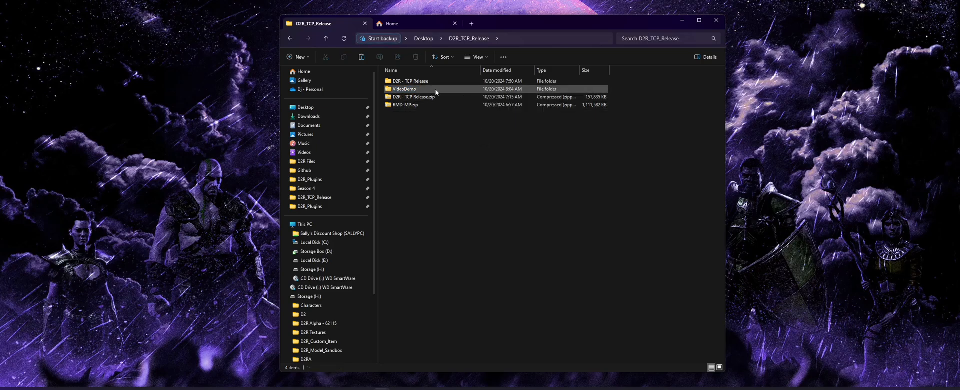
{"action": "double_click", "coordinate": [404, 89]}
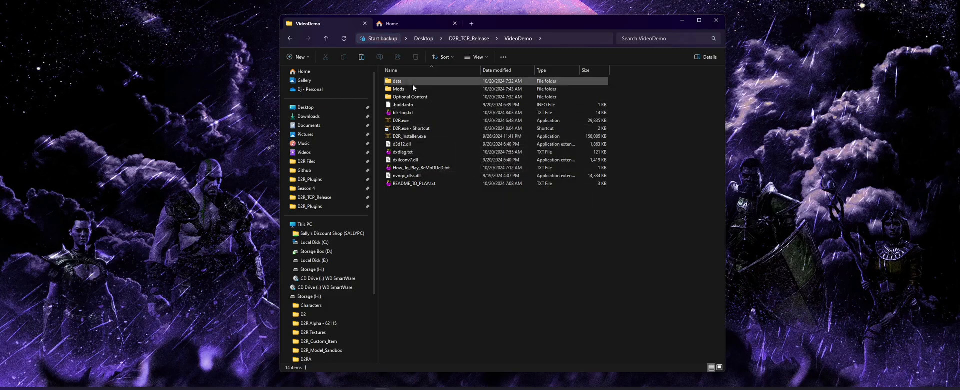
{"action": "left_click", "coordinate": [398, 89]}
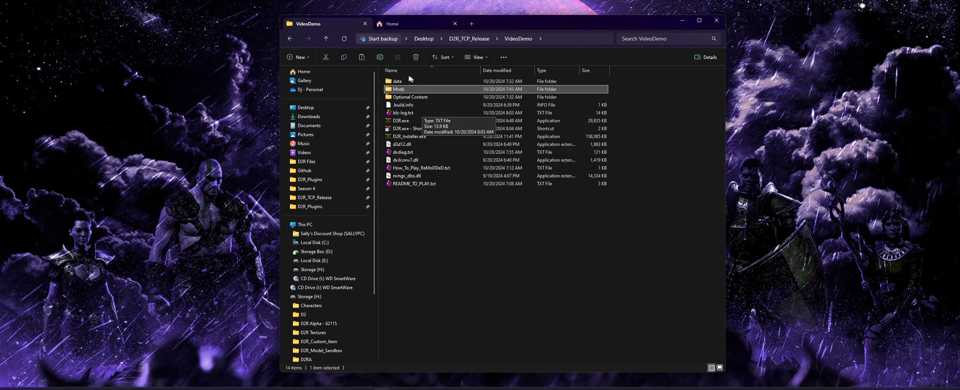
{"action": "double_click", "coordinate": [399, 89]}
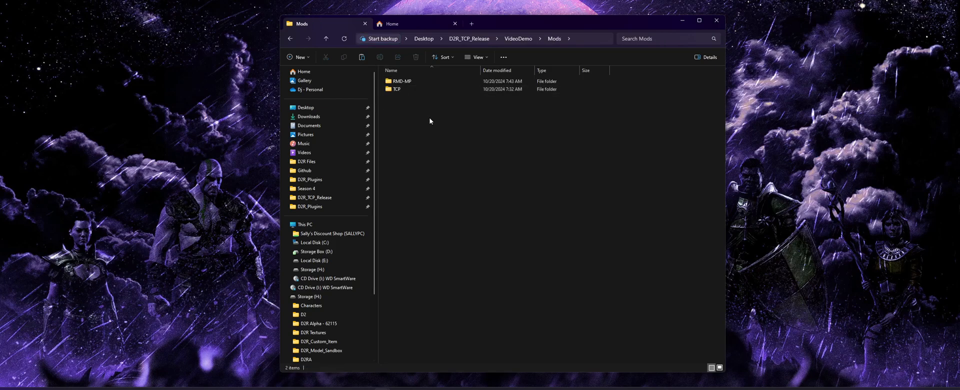
{"action": "left_click", "coordinate": [402, 81]}
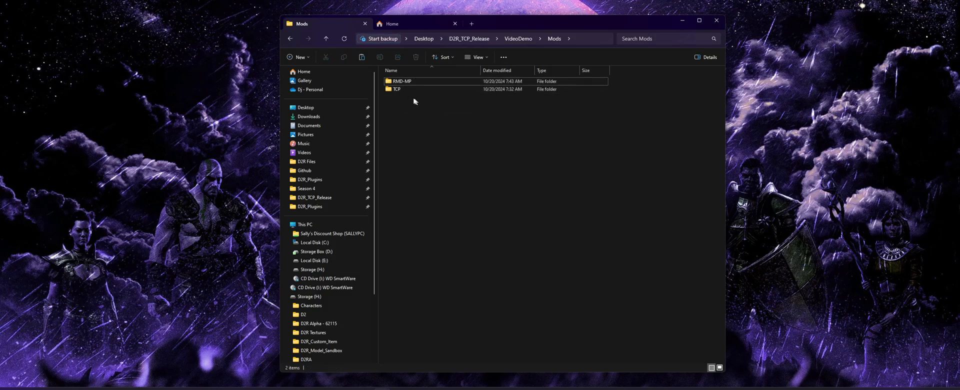
{"action": "left_click", "coordinate": [397, 89]}
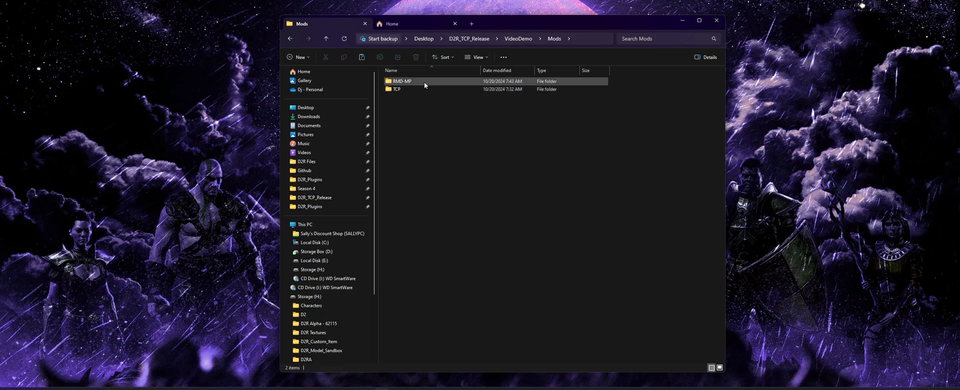
{"action": "left_click", "coordinate": [402, 81]}
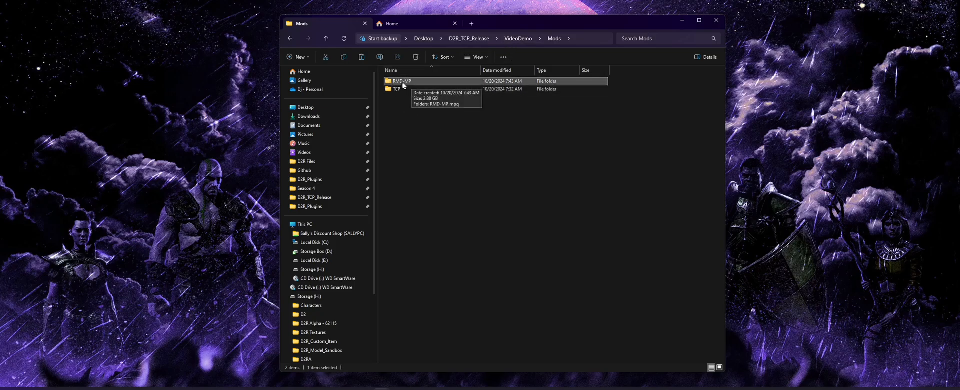
{"action": "mouse_move", "coordinate": [415, 118]}
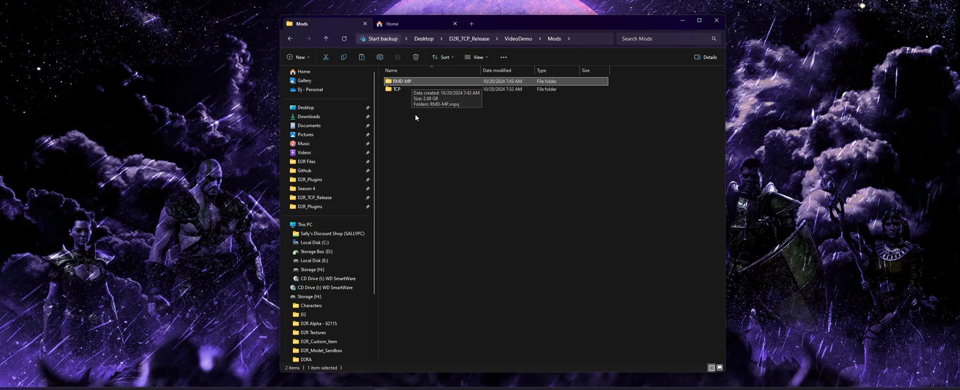
{"action": "mouse_move", "coordinate": [422, 88]}
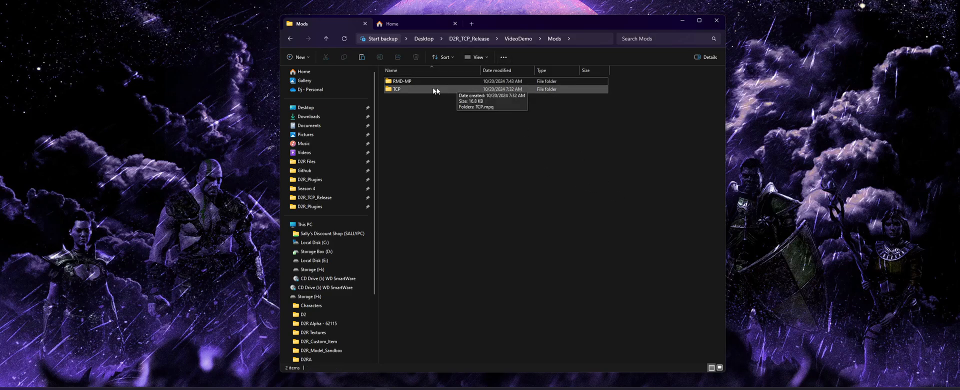
{"action": "left_click", "coordinate": [396, 89]}
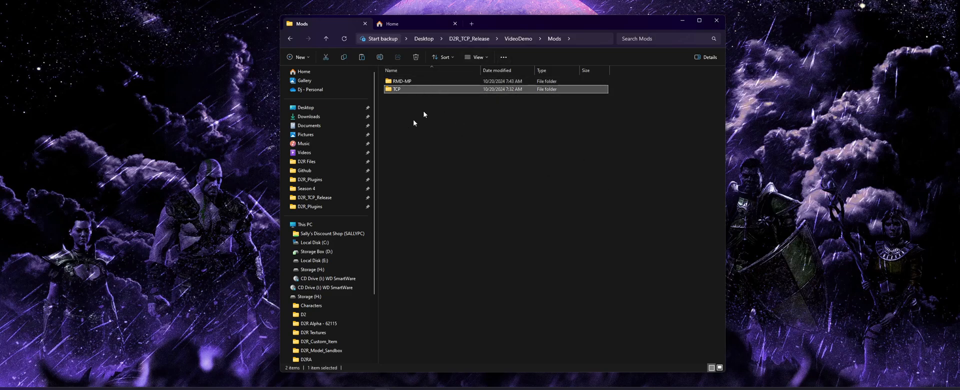
{"action": "left_click", "coordinate": [405, 112]}
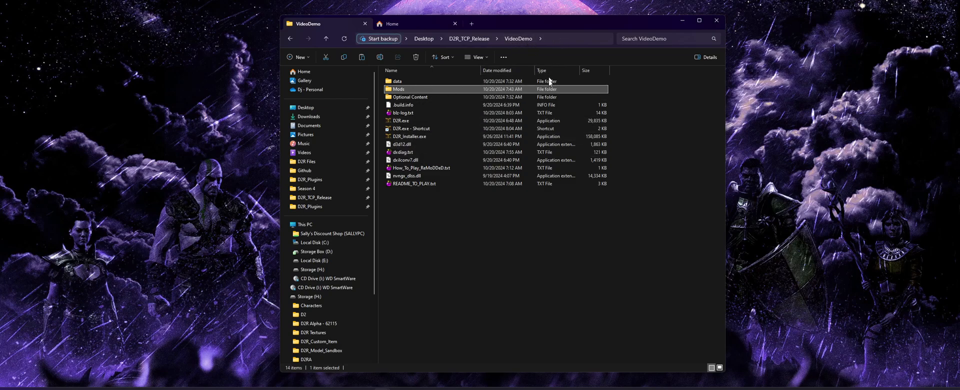
- Navigate from Optional Content through D2R_Plugins into the inner D2R_Plugins folder
{"action": "left_click", "coordinate": [409, 96]}
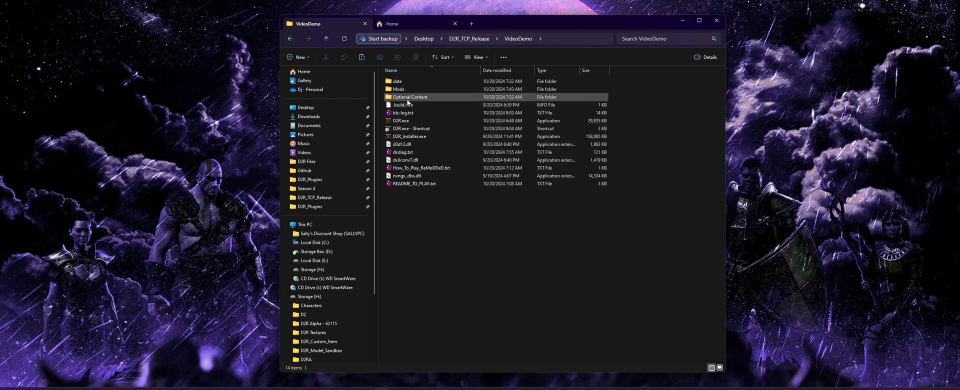
{"action": "double_click", "coordinate": [410, 97]}
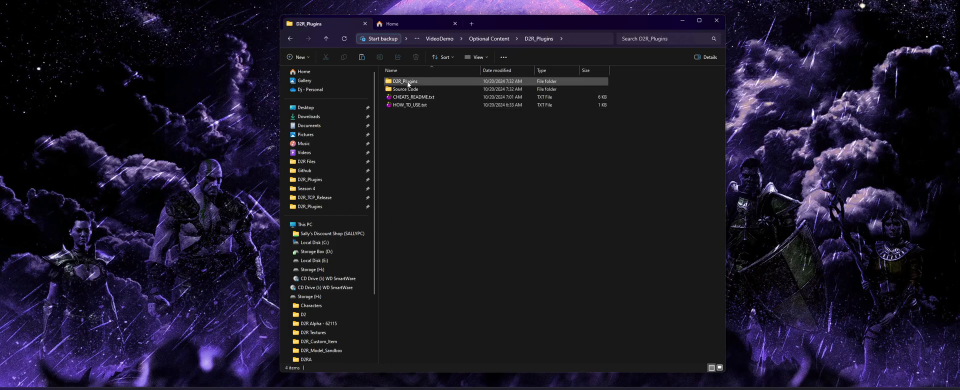
{"action": "double_click", "coordinate": [405, 81]}
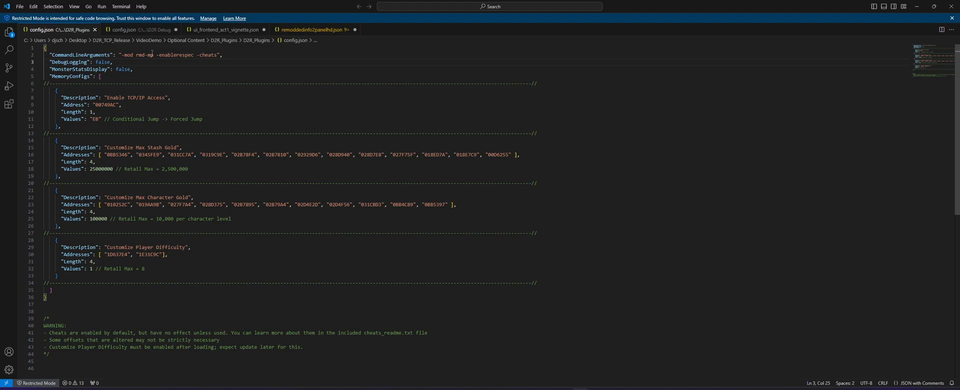
{"action": "double_click", "coordinate": [144, 55]}
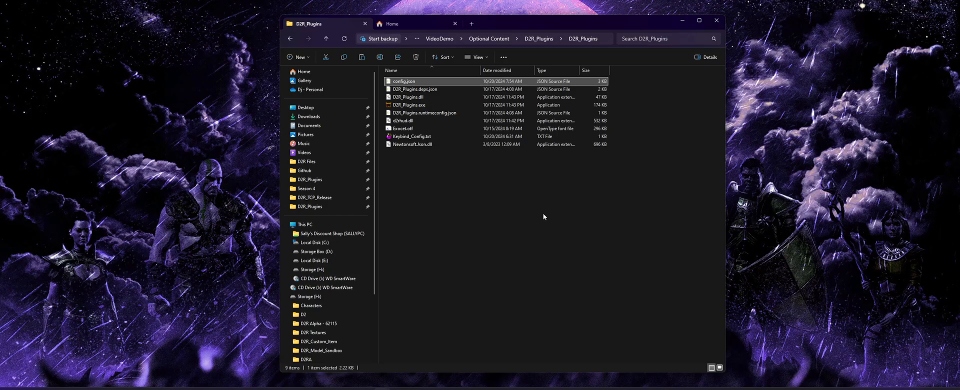
- Open config.json in VS Code, showing arguments -mod rmd-mp -enablerespec -cheats
{"action": "double_click", "coordinate": [411, 104]}
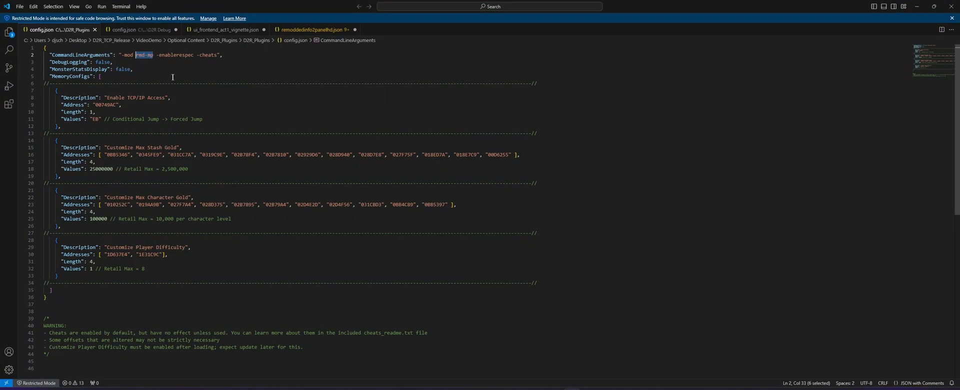
- Replace rmd-mp with tcp in config.json and relaunch the game via D2R_Plugins.exe
{"action": "type", "text": "tcp"}
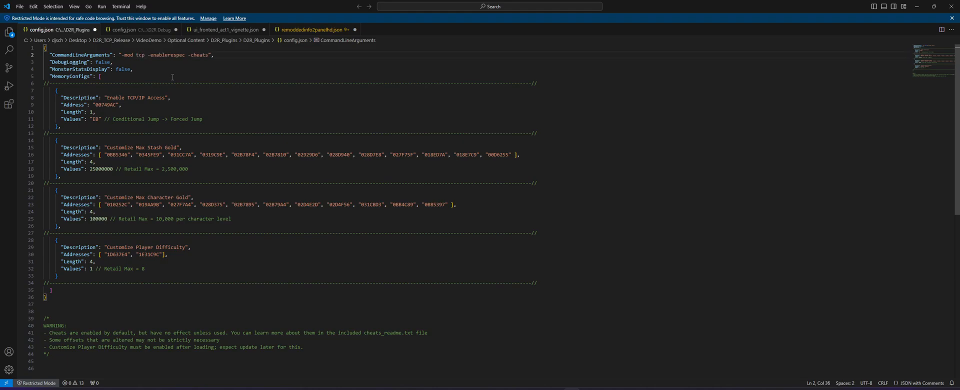
{"action": "left_click", "coordinate": [21, 6]}
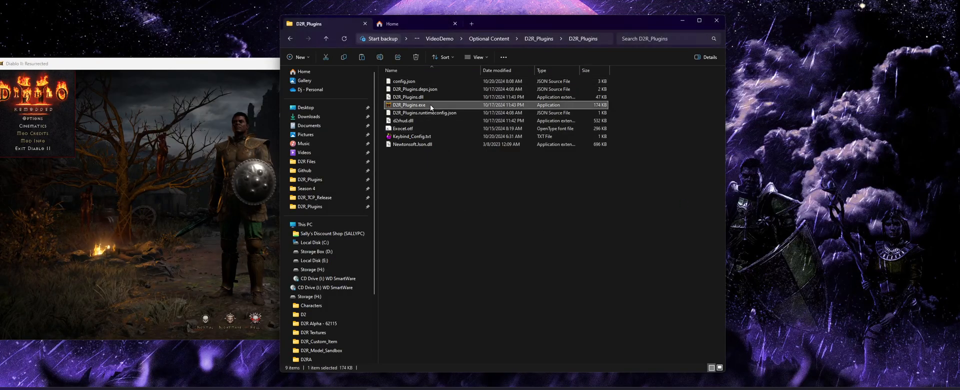
{"action": "double_click", "coordinate": [408, 105]}
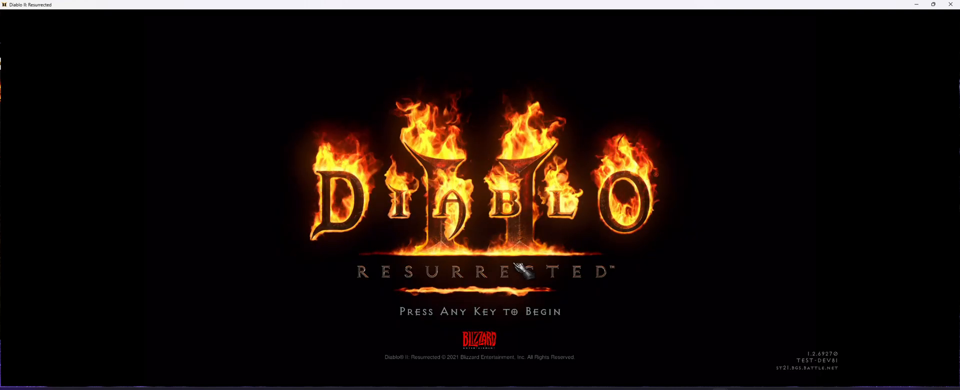
- Get past the title screen to the TCP/IP host/join options, then close both game windows
{"action": "key", "text": "enter"}
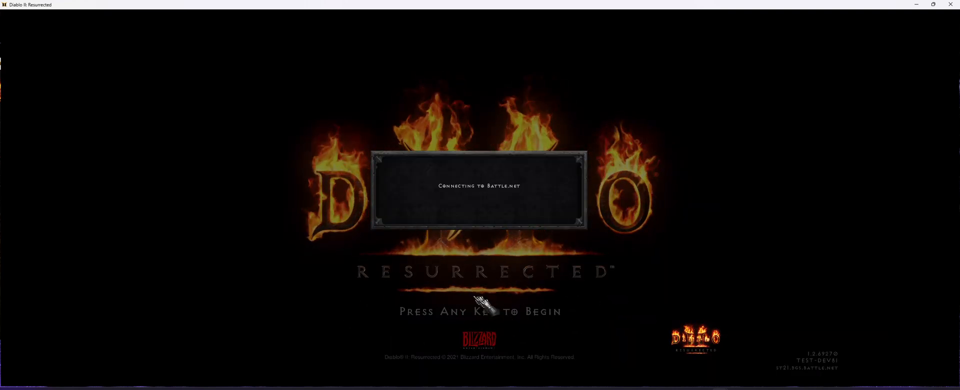
{"action": "key", "text": "enter"}
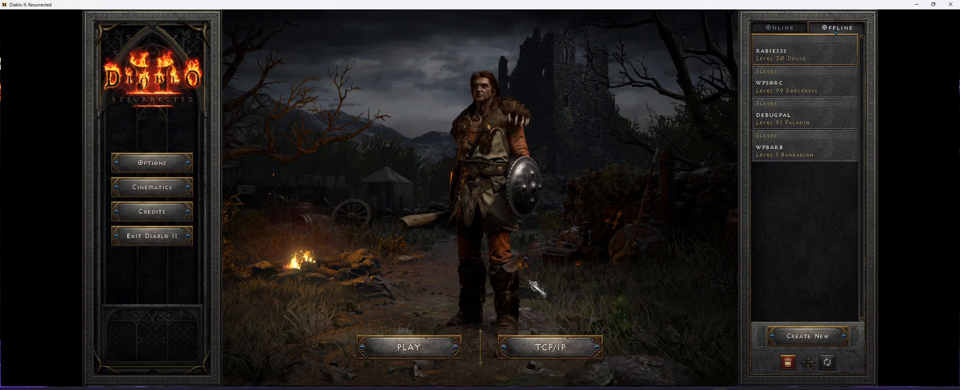
{"action": "left_click", "coordinate": [550, 347]}
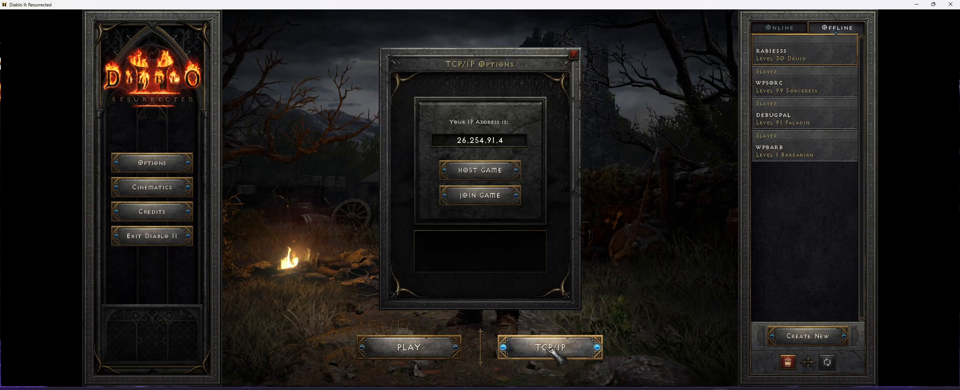
{"action": "left_click", "coordinate": [573, 54]}
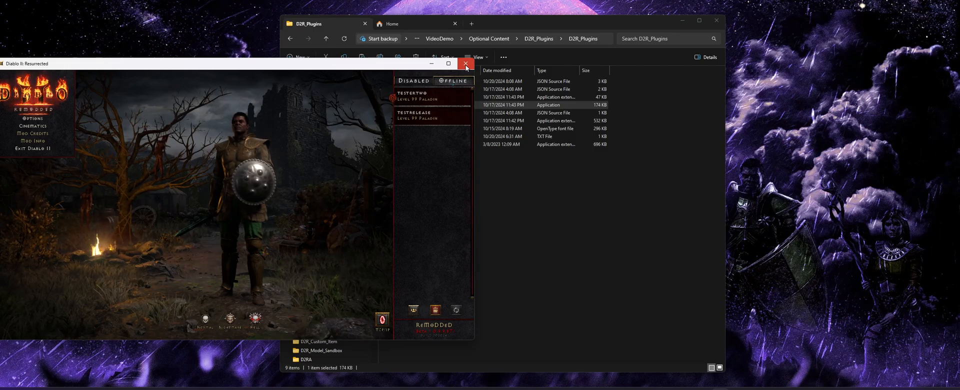
{"action": "left_click", "coordinate": [466, 63]}
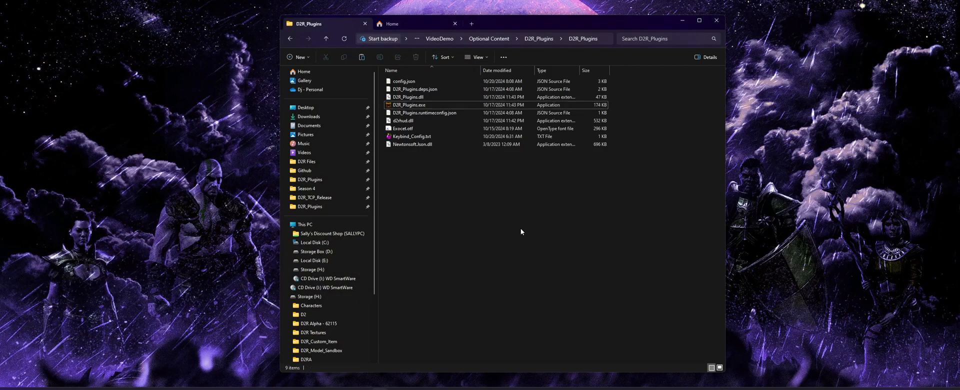